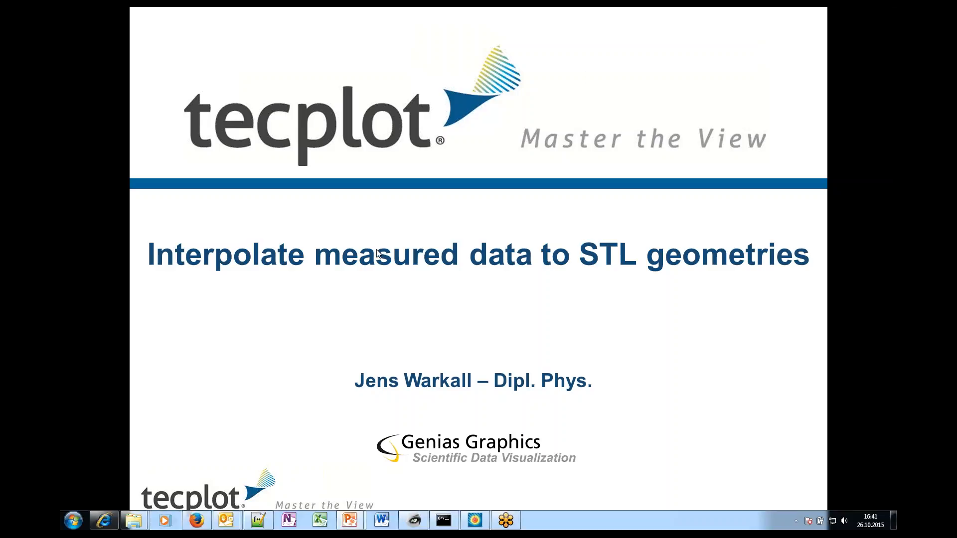
mouse_move(431, 305)
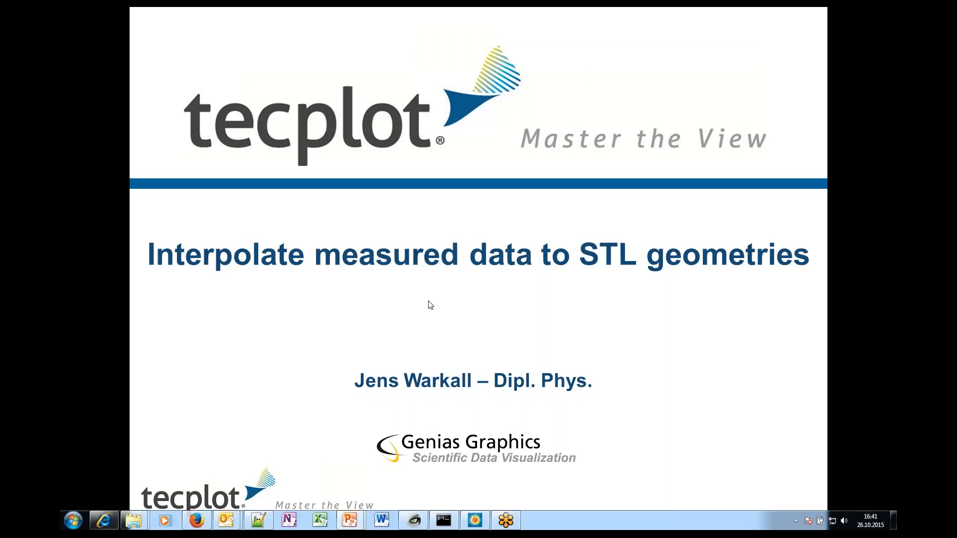
mouse_move(409, 299)
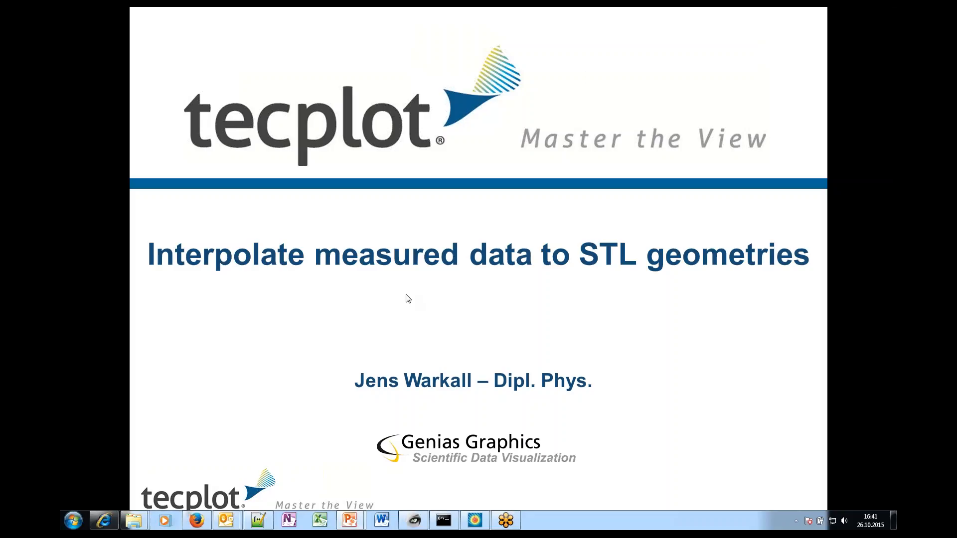
mouse_move(289, 276)
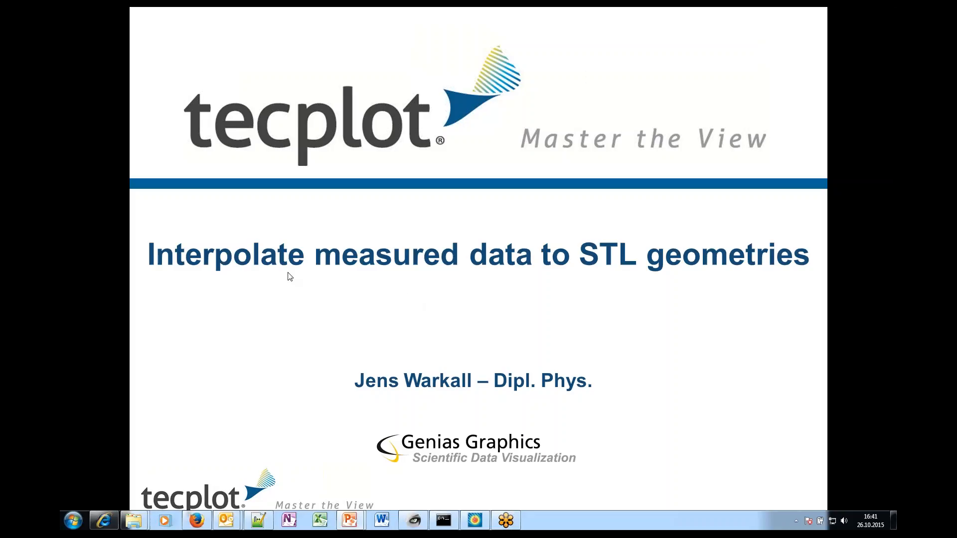
mouse_move(391, 275)
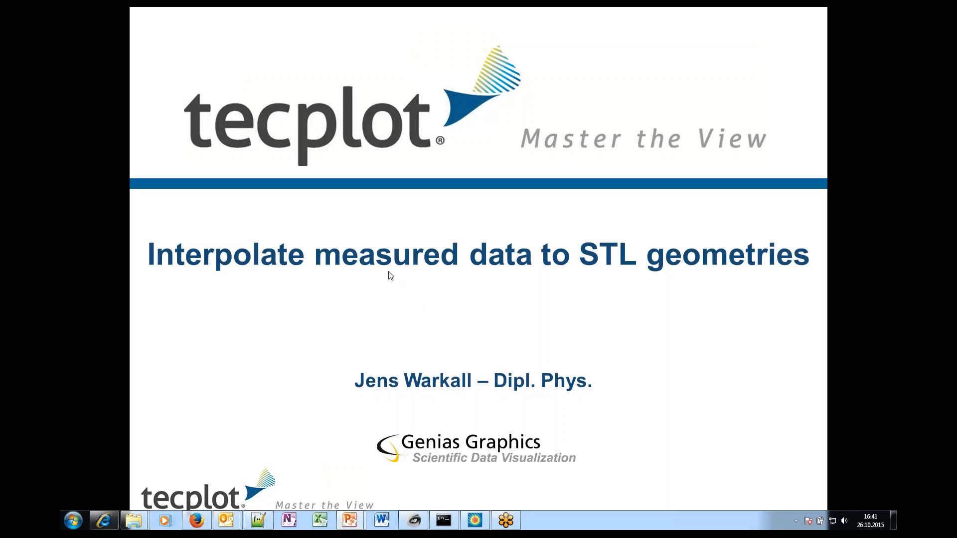
mouse_move(540, 267)
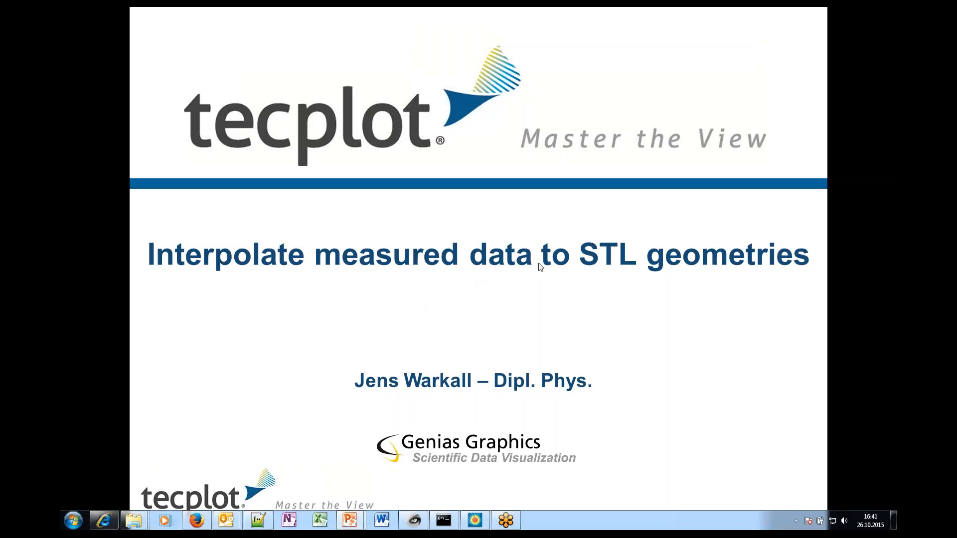
mouse_move(578, 237)
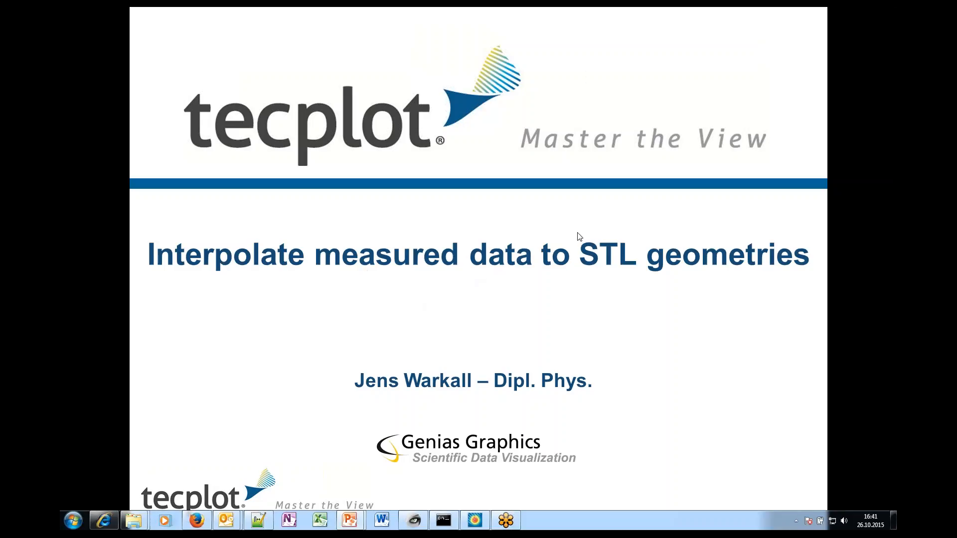
mouse_move(610, 246)
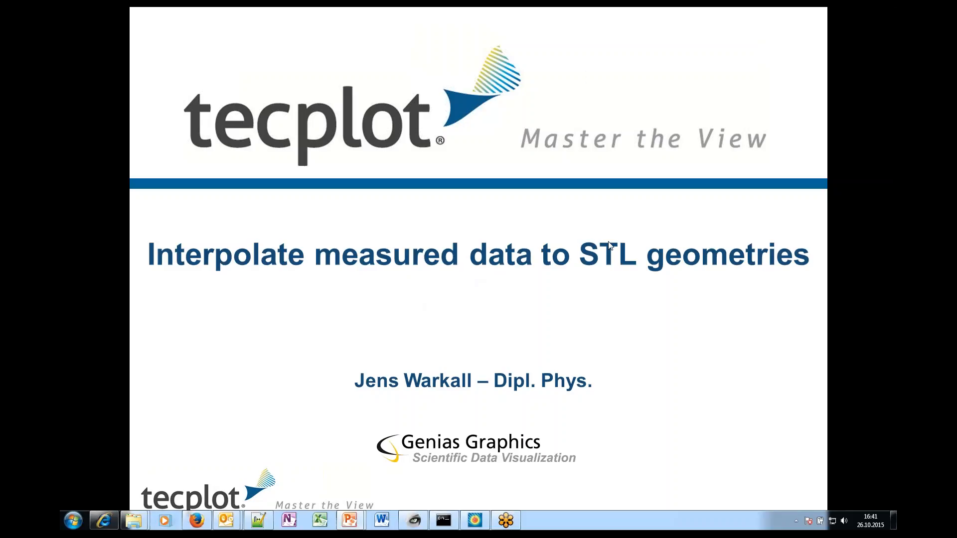
mouse_move(563, 312)
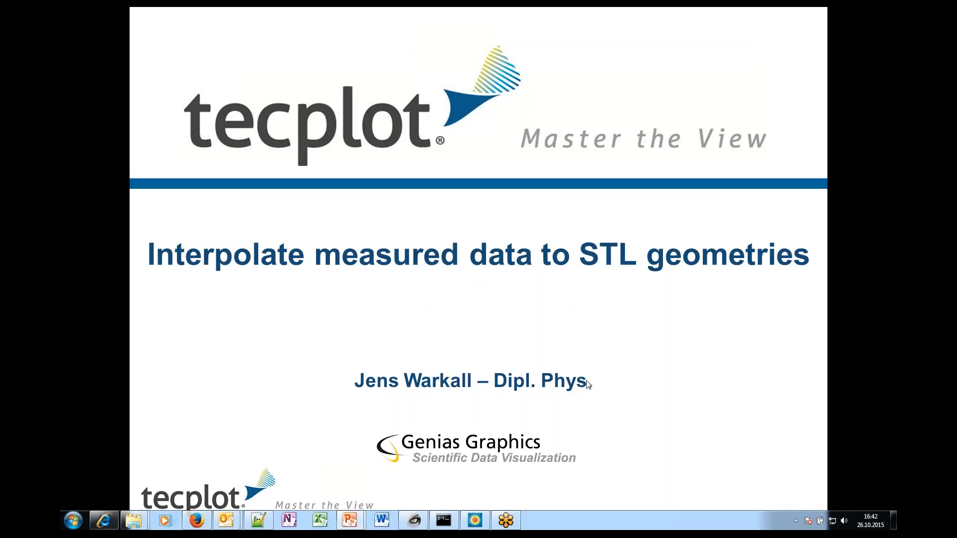
Start loading a data file with the General Text Loader format
key("Escape")
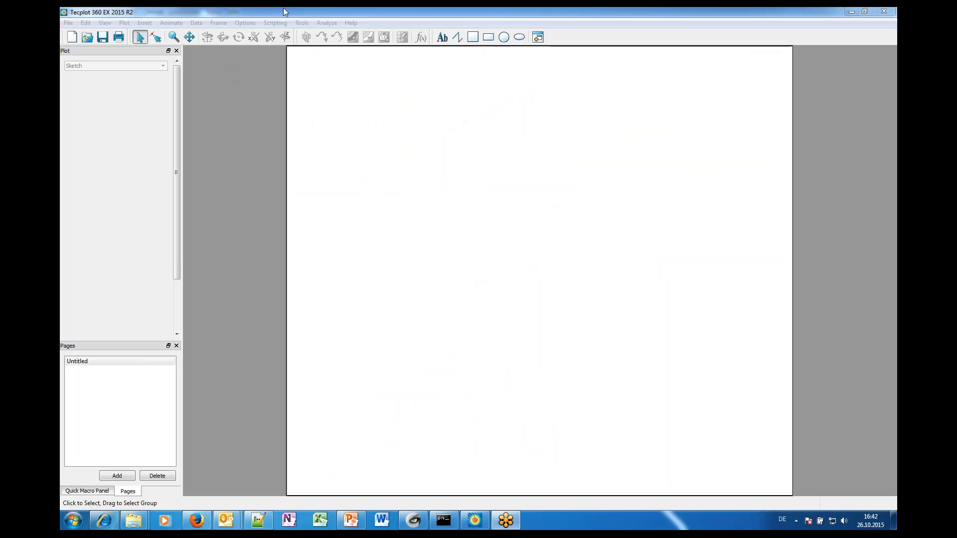
mouse_move(295, 12)
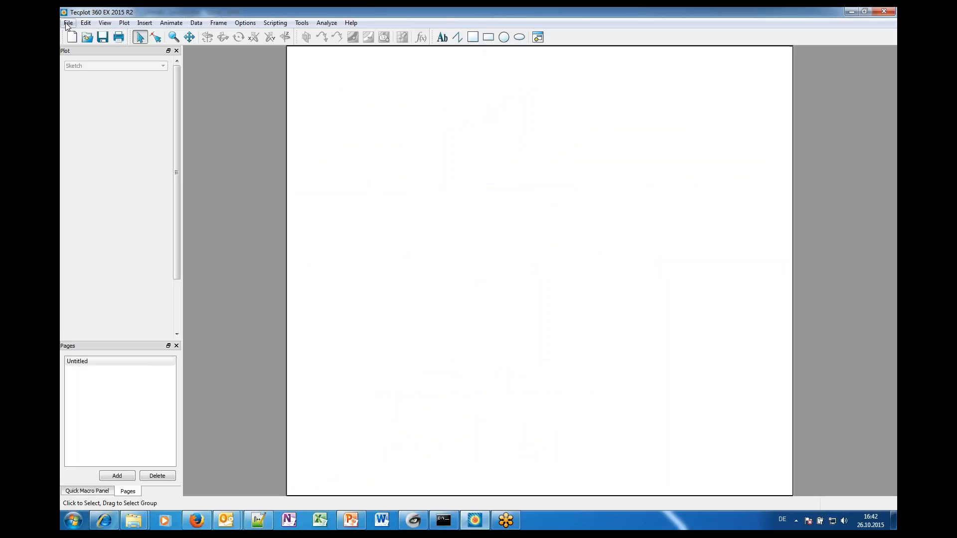
left_click(69, 23)
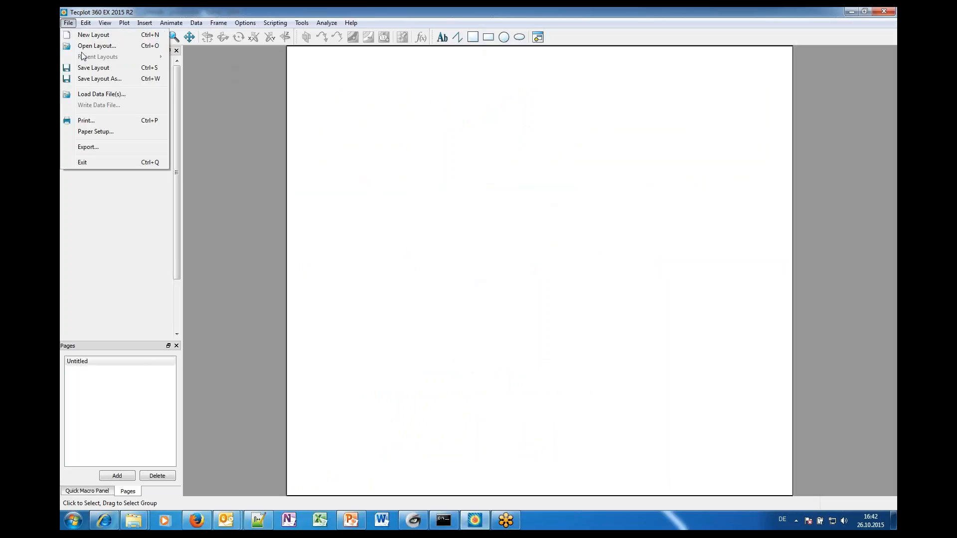
left_click(102, 94)
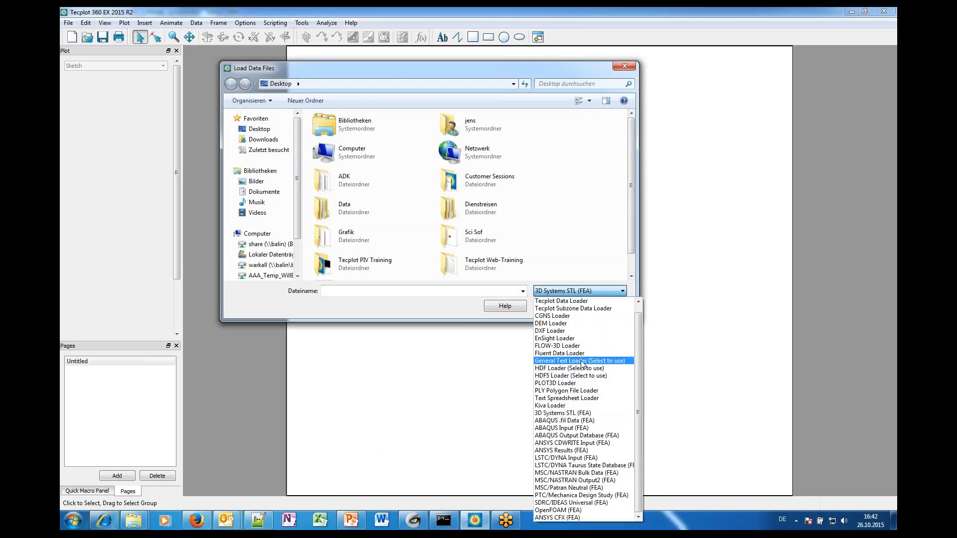
left_click(580, 361)
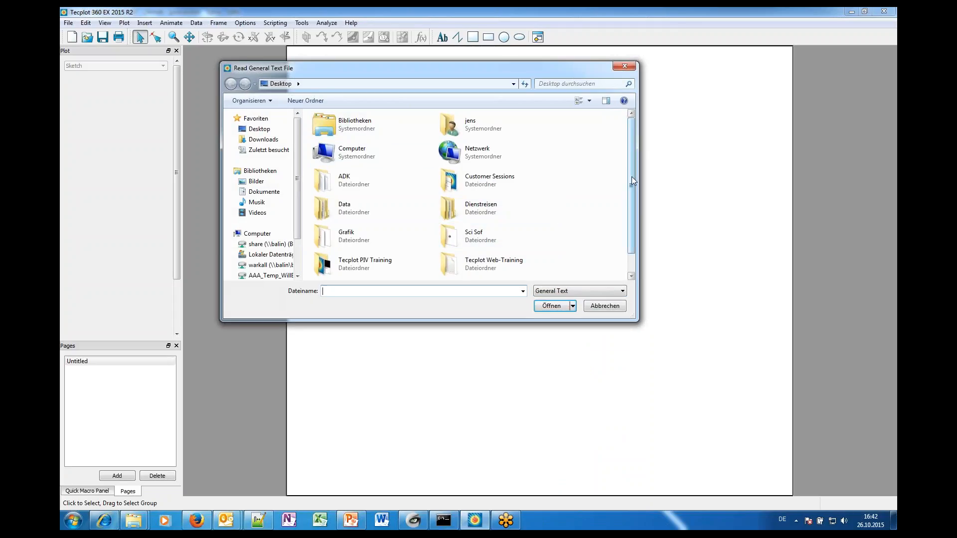
Select the measured text file on the Desktop and bring up its actions
scroll("down", 3)
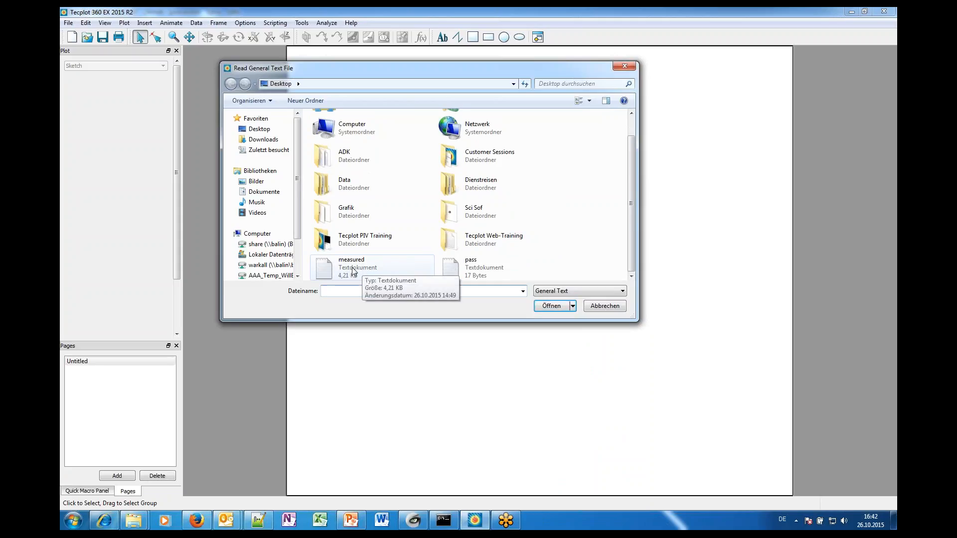
left_click(351, 267)
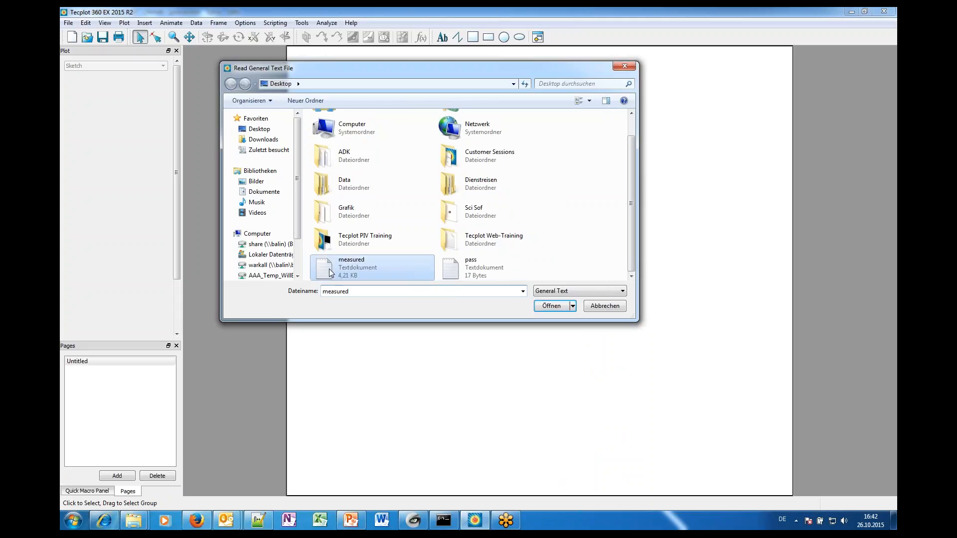
right_click(351, 268)
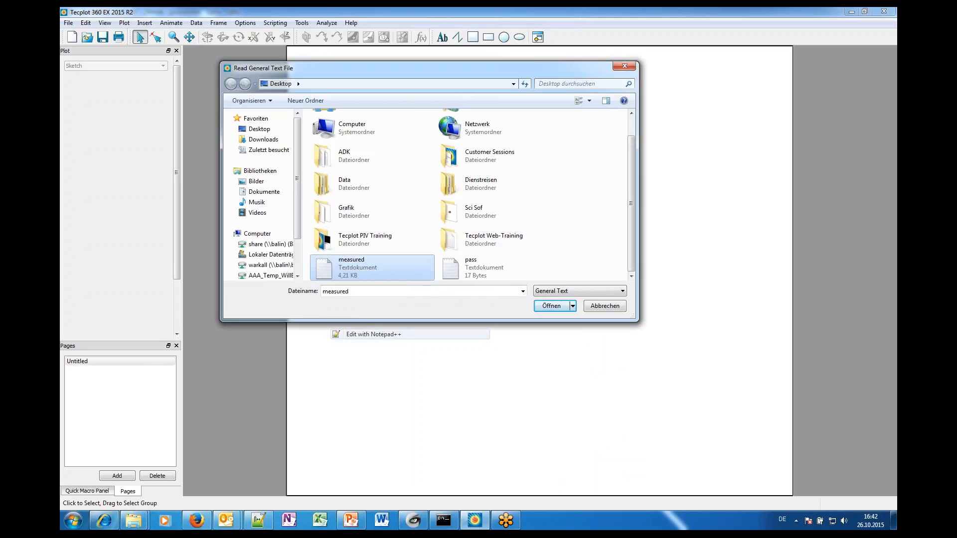
left_click(373, 334)
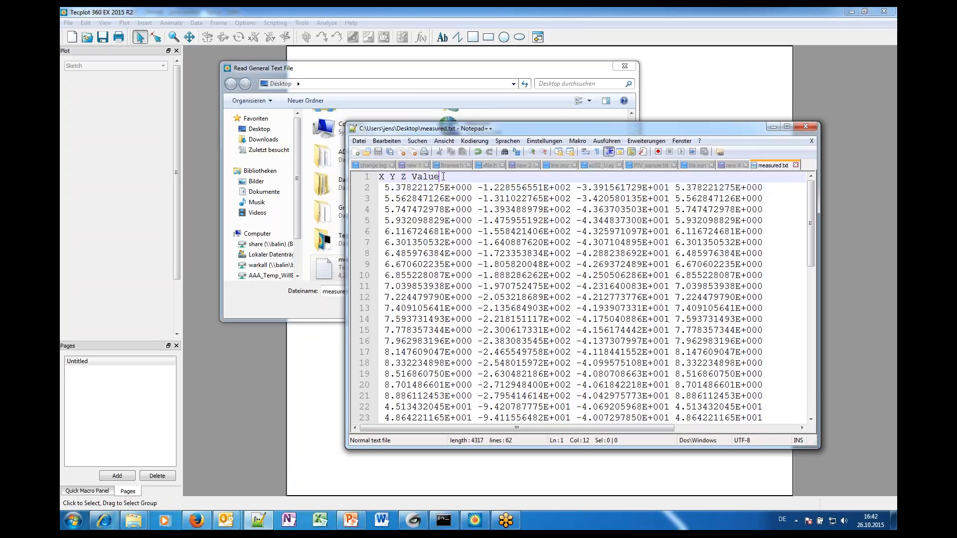
double_click(426, 176)
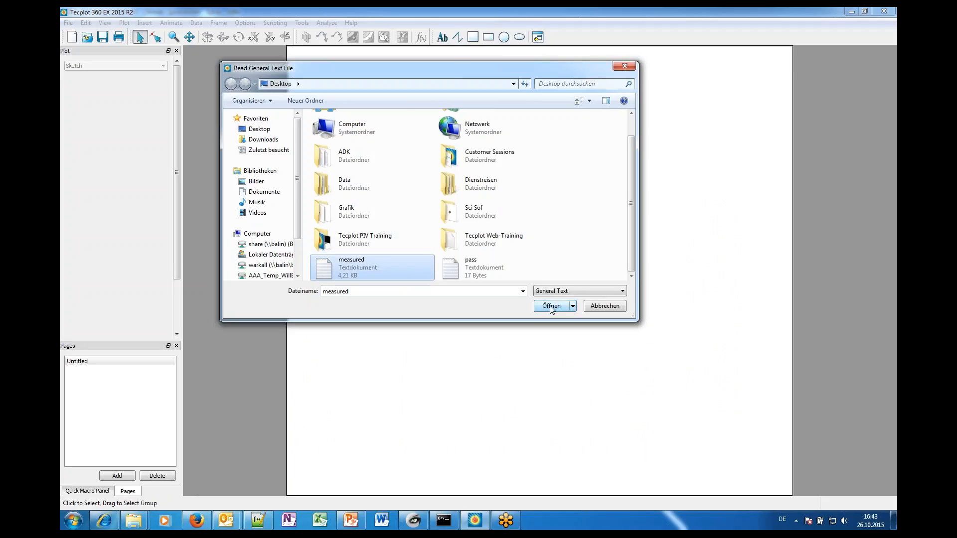
Load measured and accept variables X, Y, Z and Value read from line 1
left_click(550, 306)
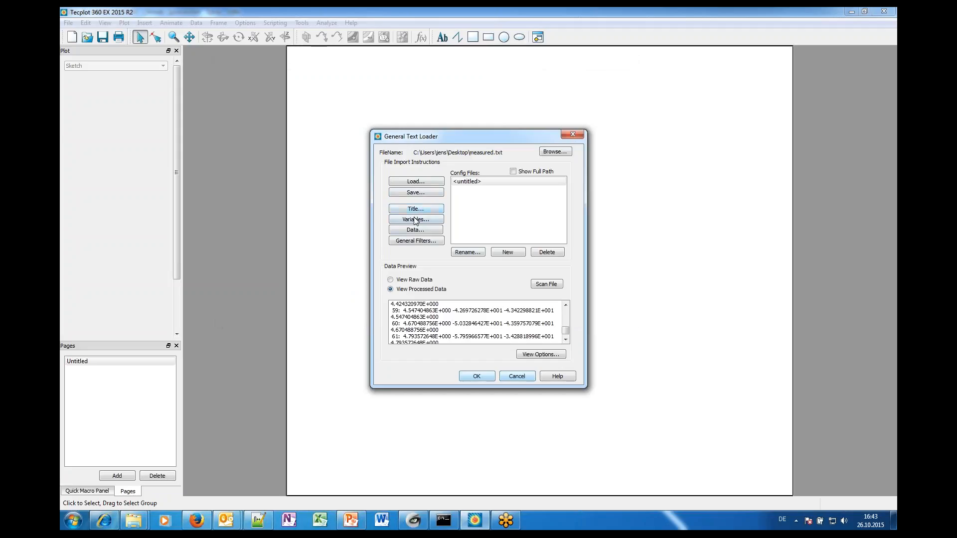
left_click(416, 219)
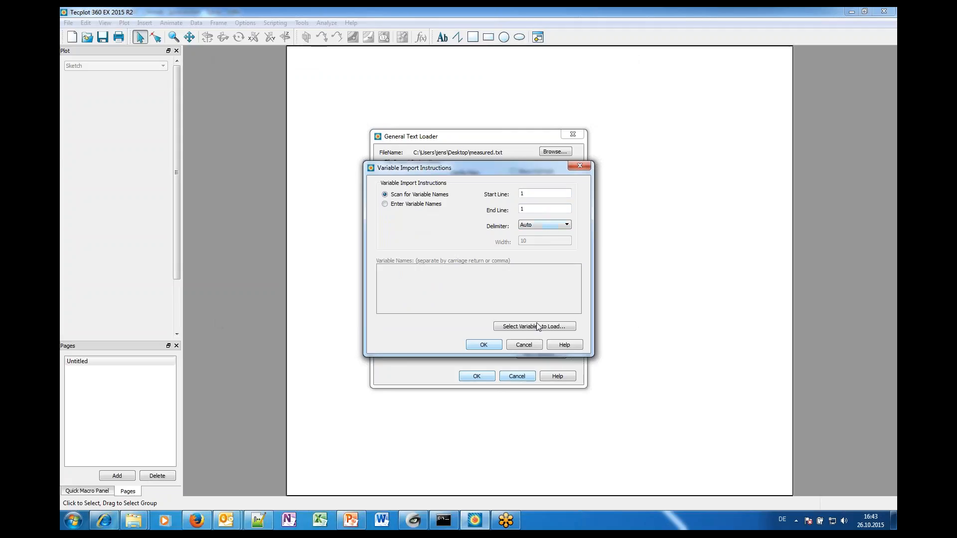
left_click(535, 326)
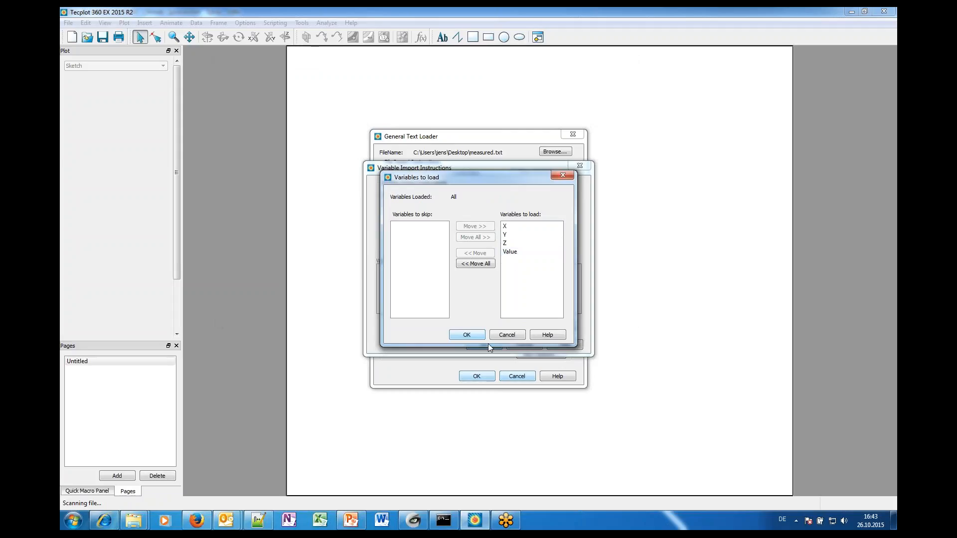
left_click(466, 335)
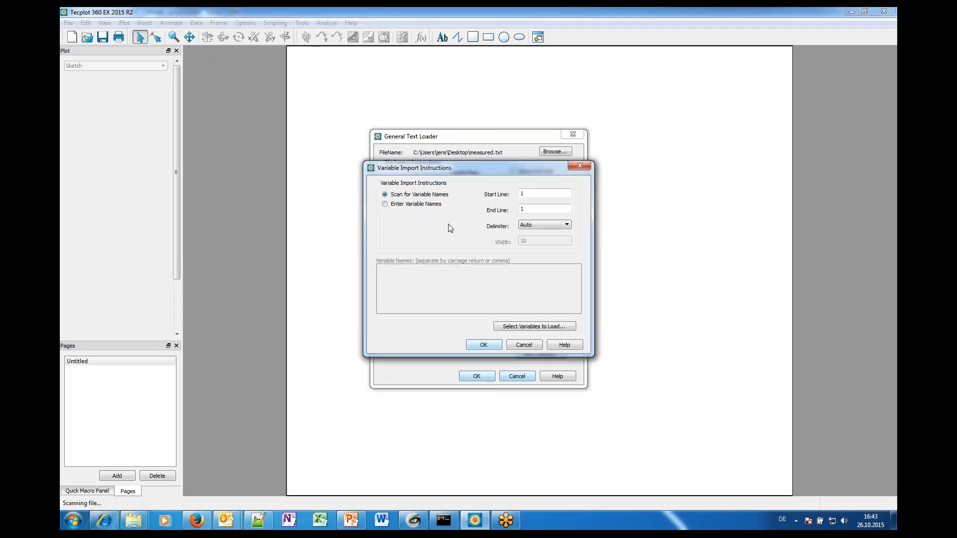
left_click(483, 344)
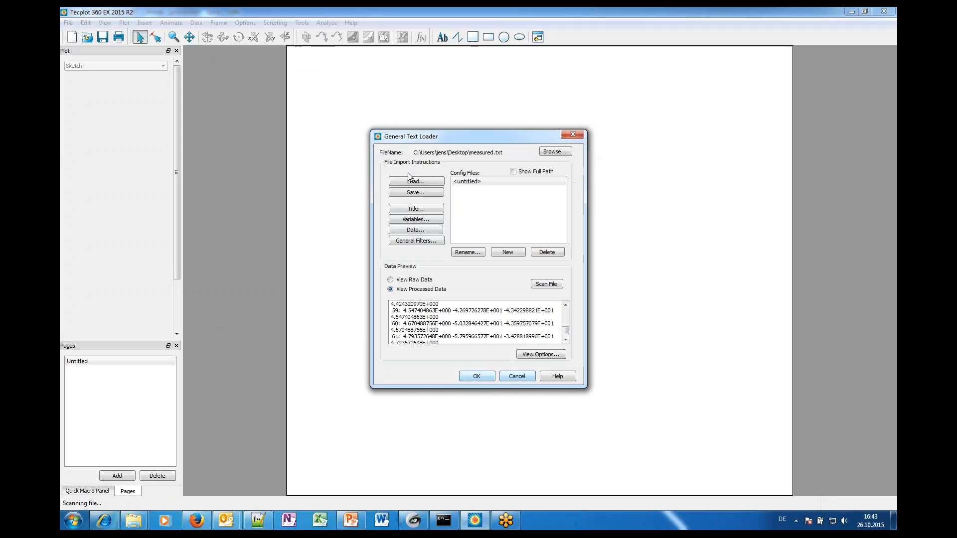
left_click(415, 229)
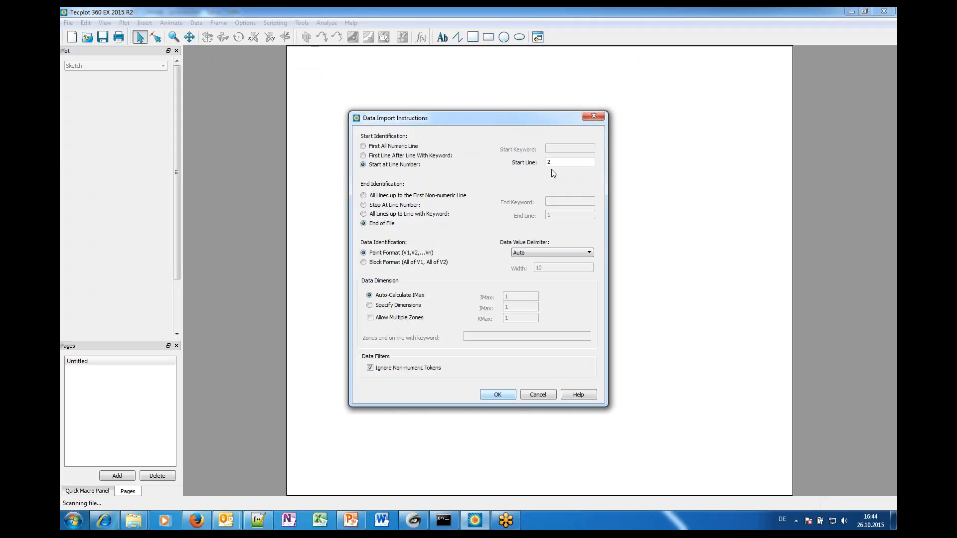
Start data at line 2 and finish importing the measured points as a 3D dataset
left_click(569, 162)
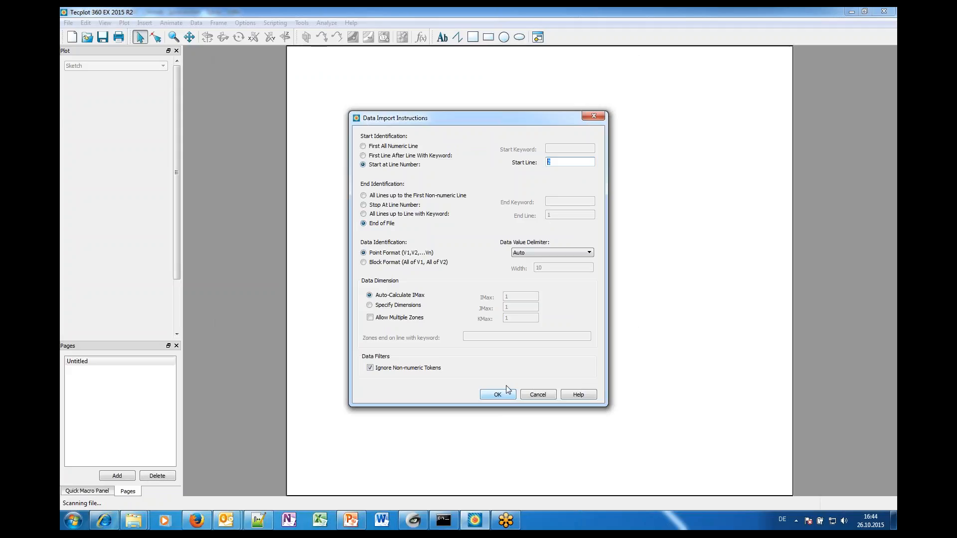
left_click(496, 395)
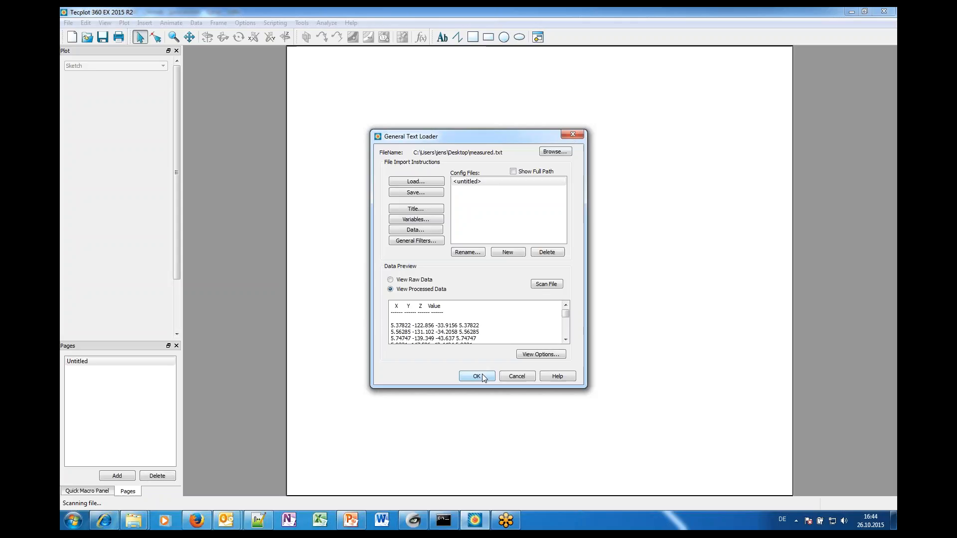
left_click(477, 376)
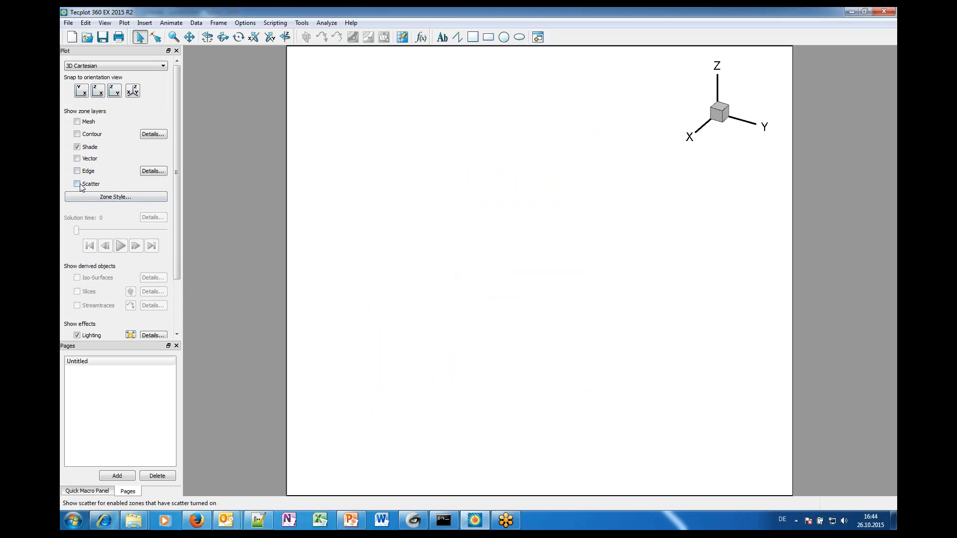
Turn on the Scatter layer for the measured points
left_click(77, 184)
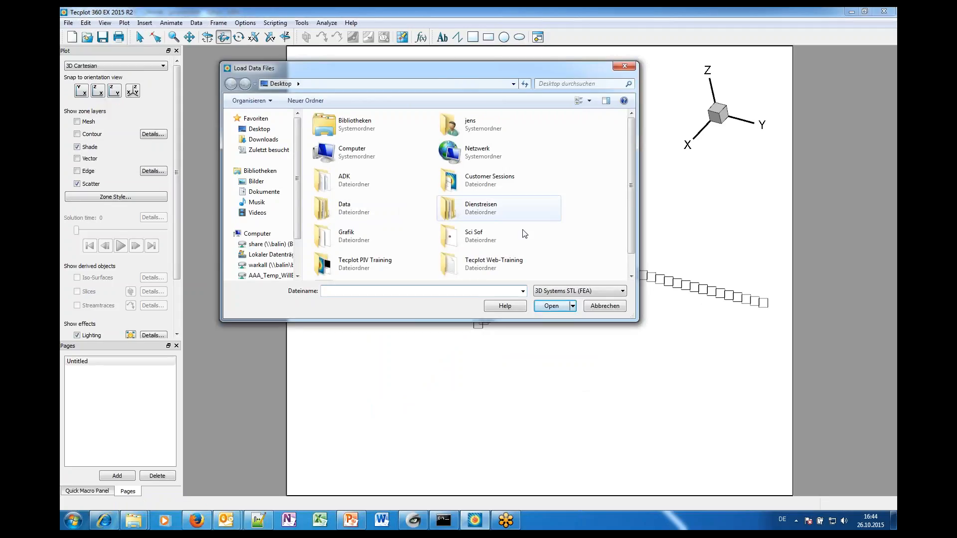
Load the p51 airplane STL file and append it to the active frame
left_click(623, 290)
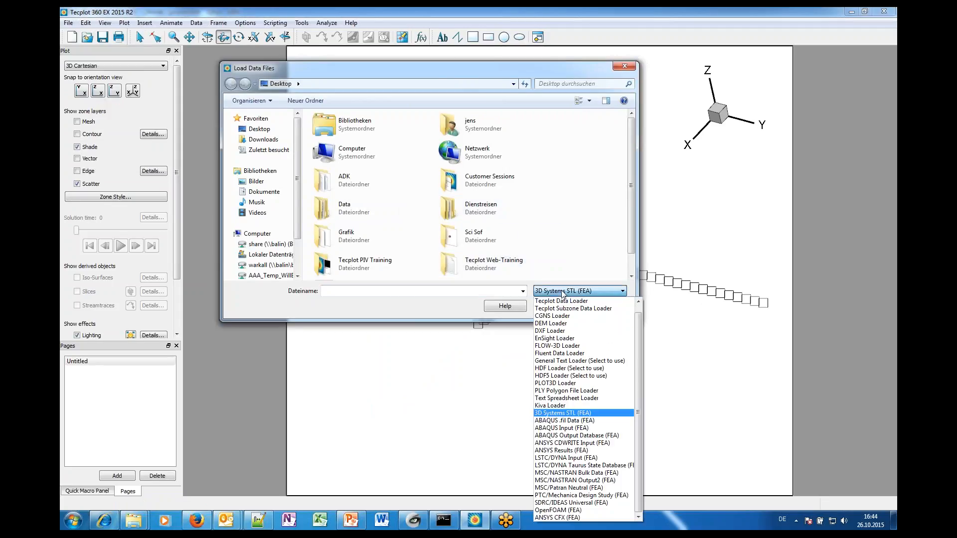
left_click(577, 290)
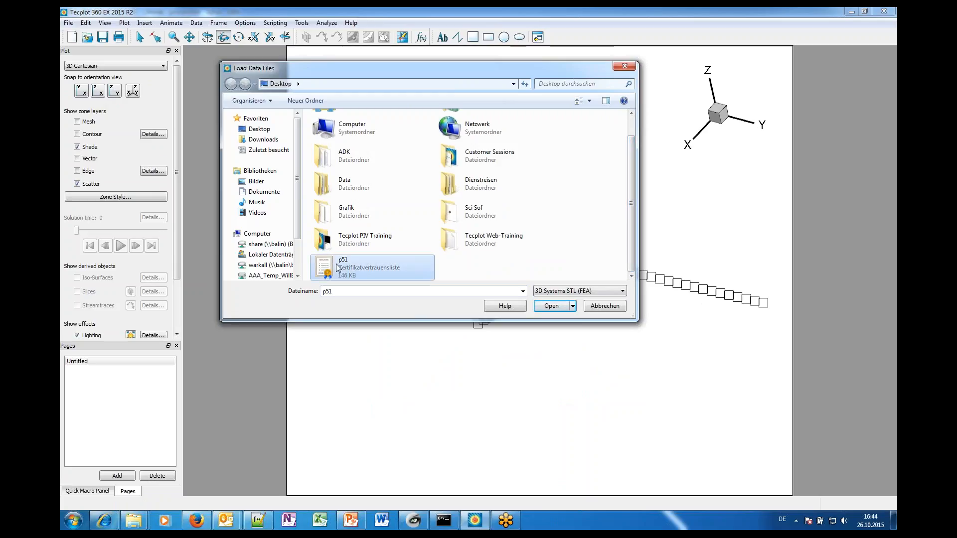
mouse_move(338, 275)
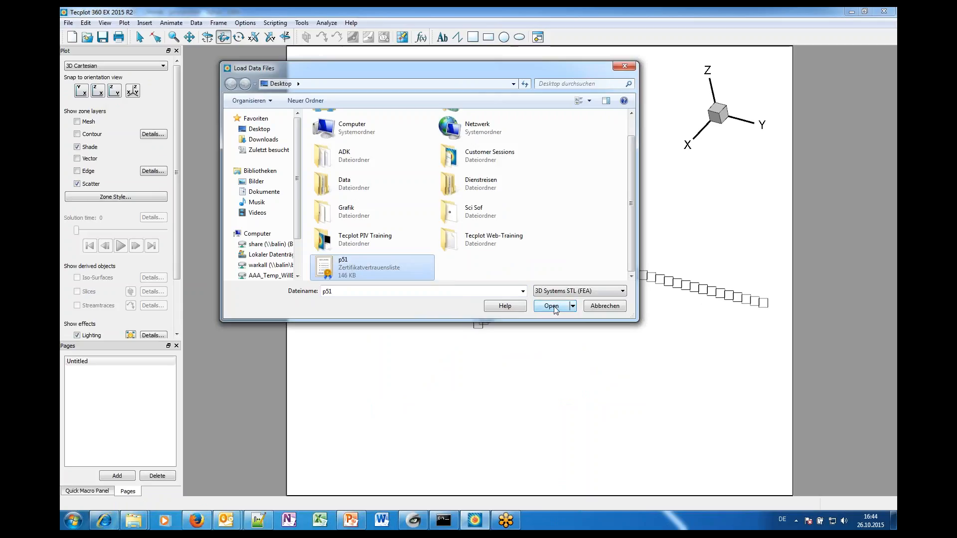
left_click(550, 306)
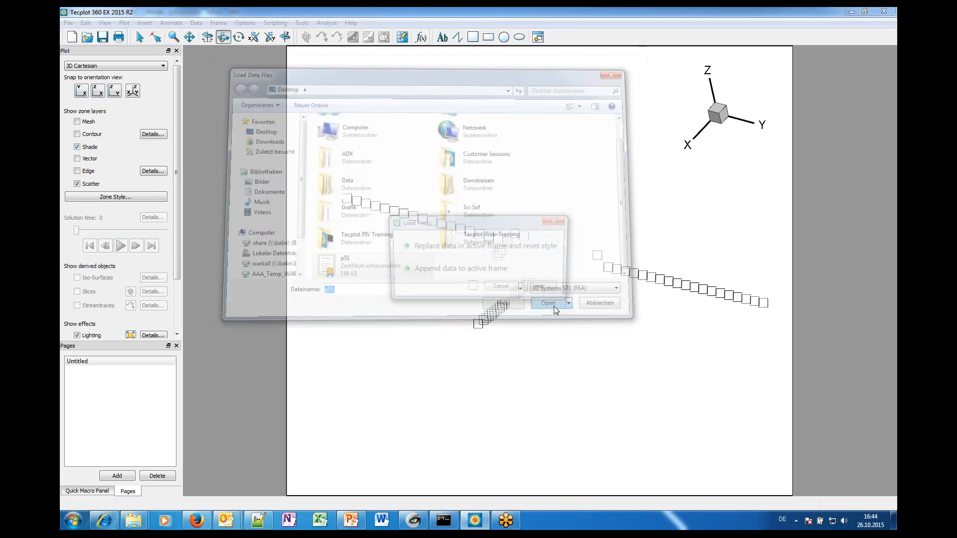
left_click(548, 303)
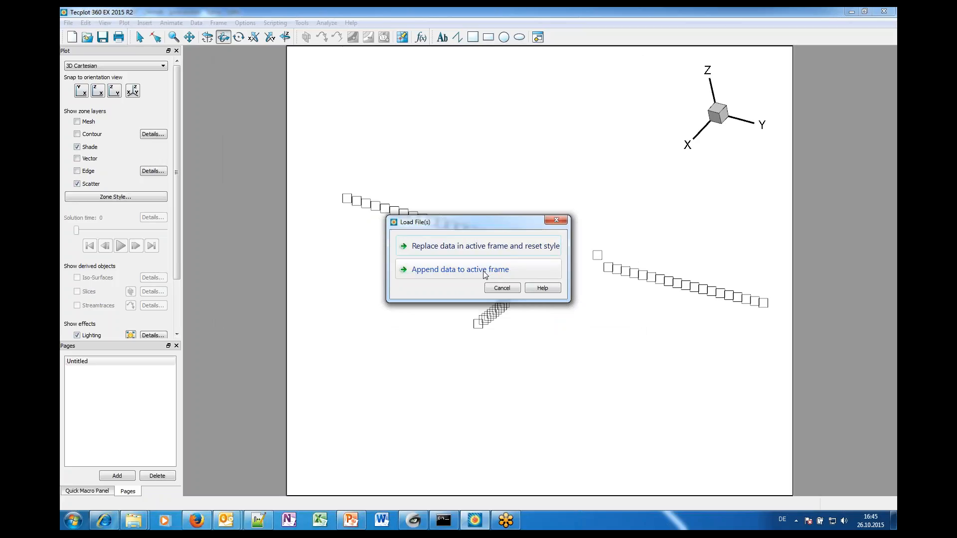
left_click(459, 269)
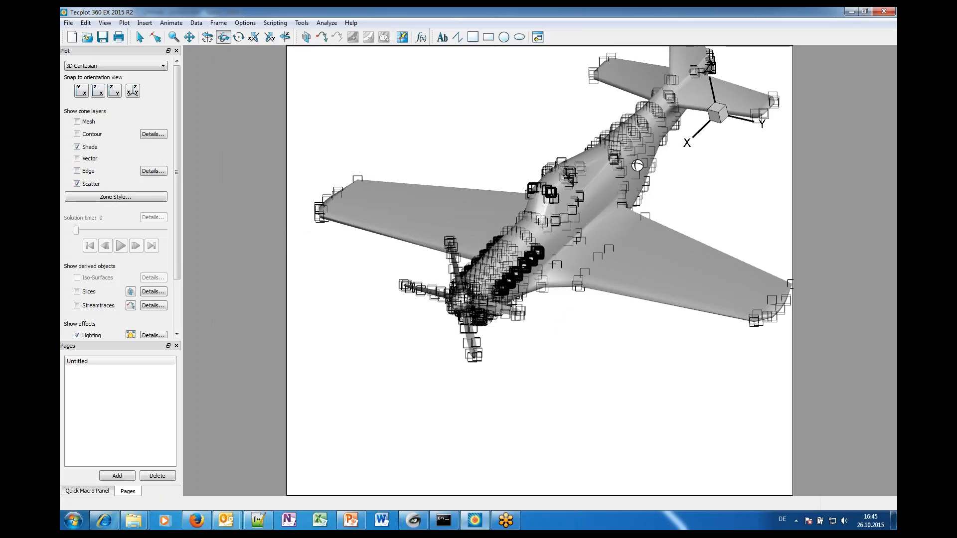
mouse_move(199, 198)
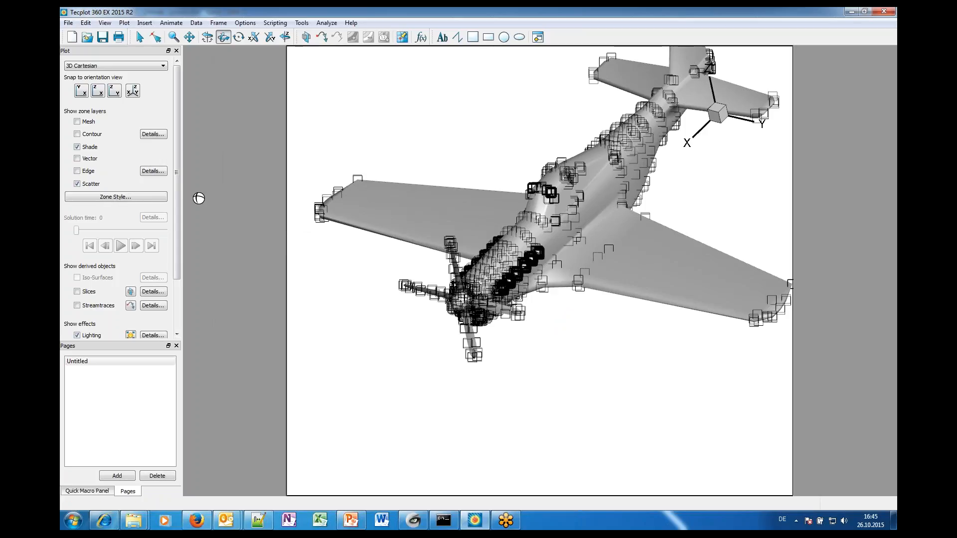
In Zone Style, show scatter for Zone 1 and hide it for the Step 0 Incr 0 geometry zone
left_click(115, 197)
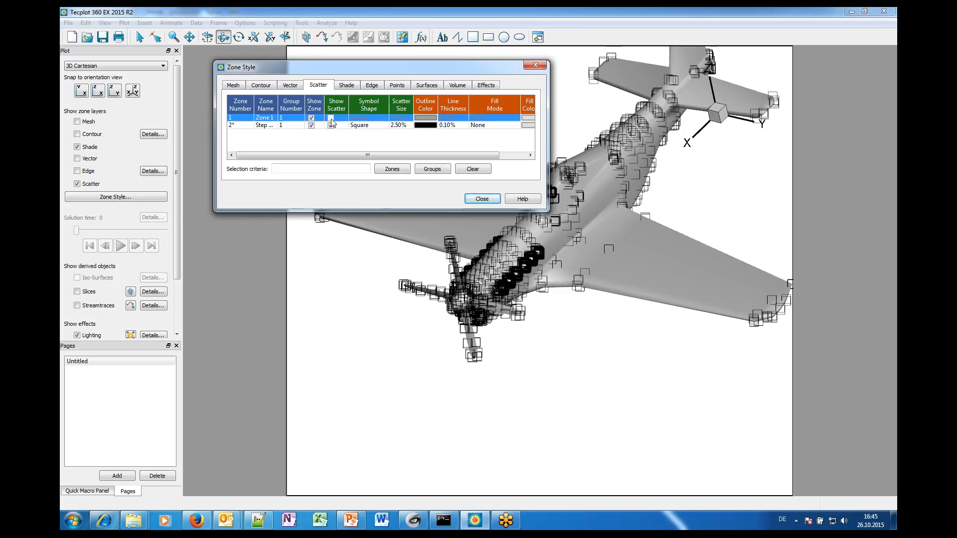
left_click(331, 117)
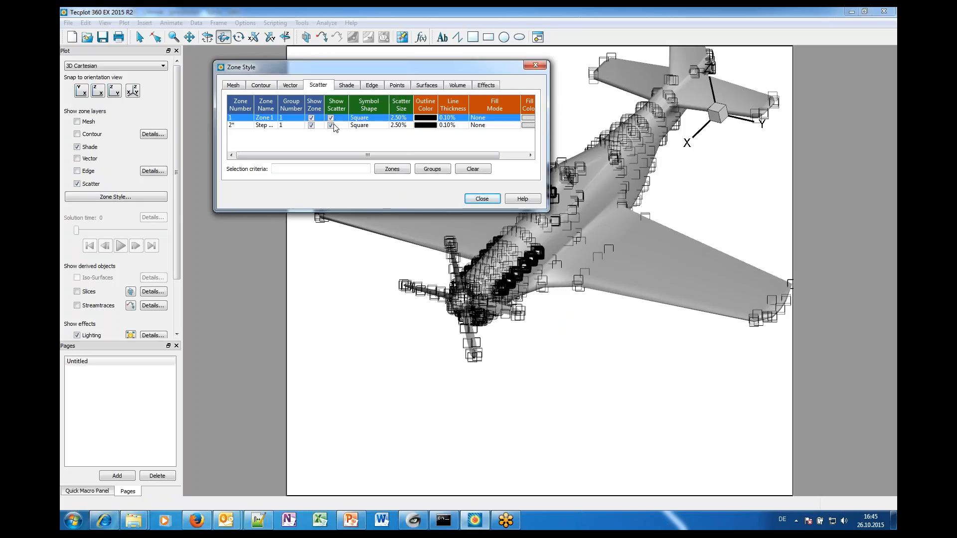
left_click(330, 125)
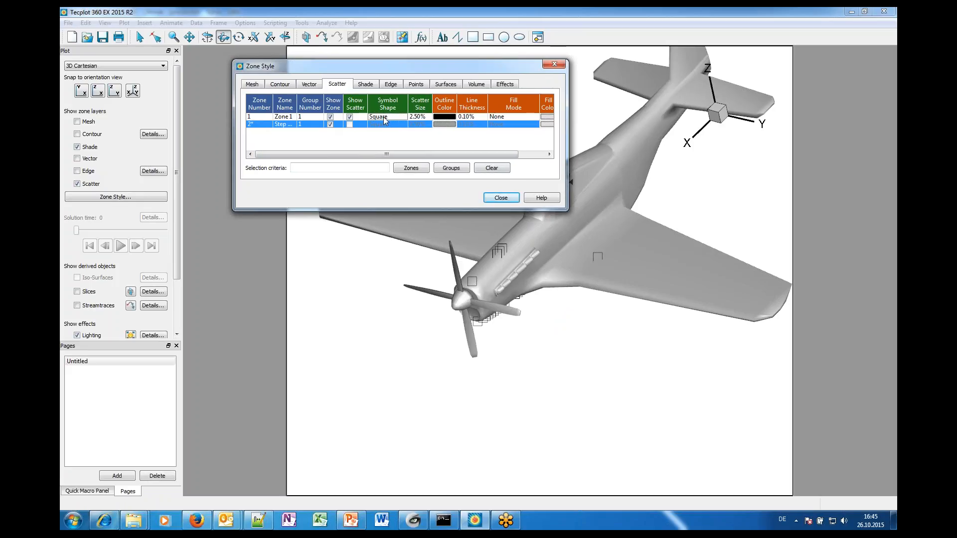
Set Zone 1's symbol shape to Sphere
left_click(283, 117)
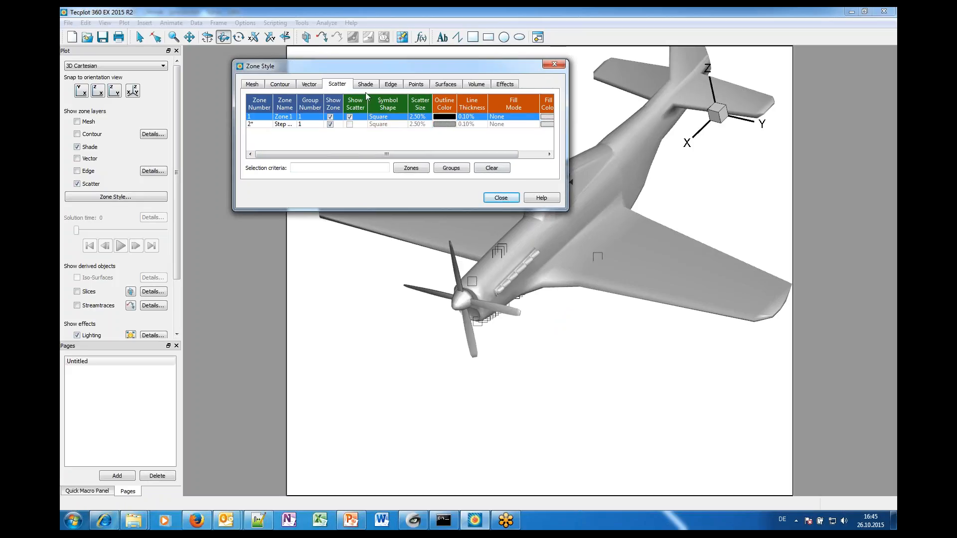
left_click(350, 116)
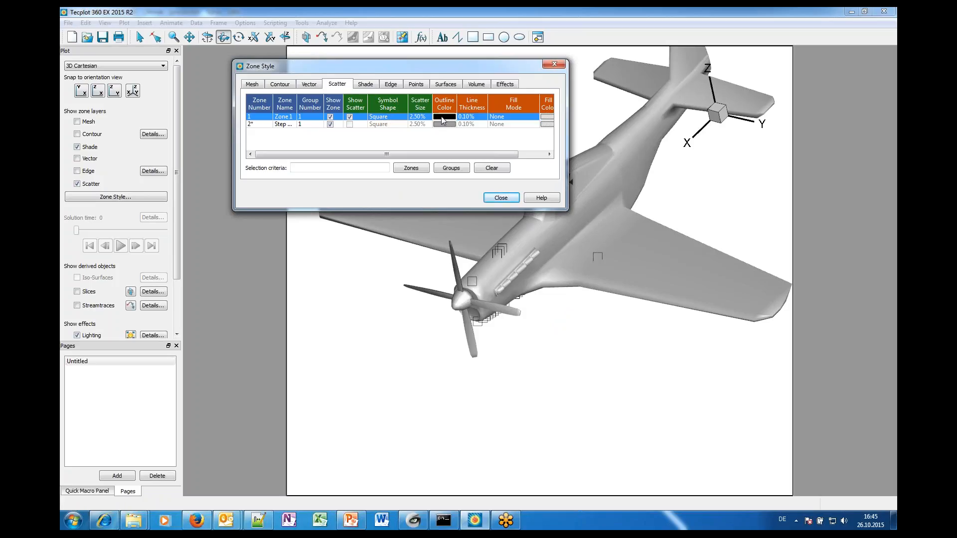
left_click(388, 117)
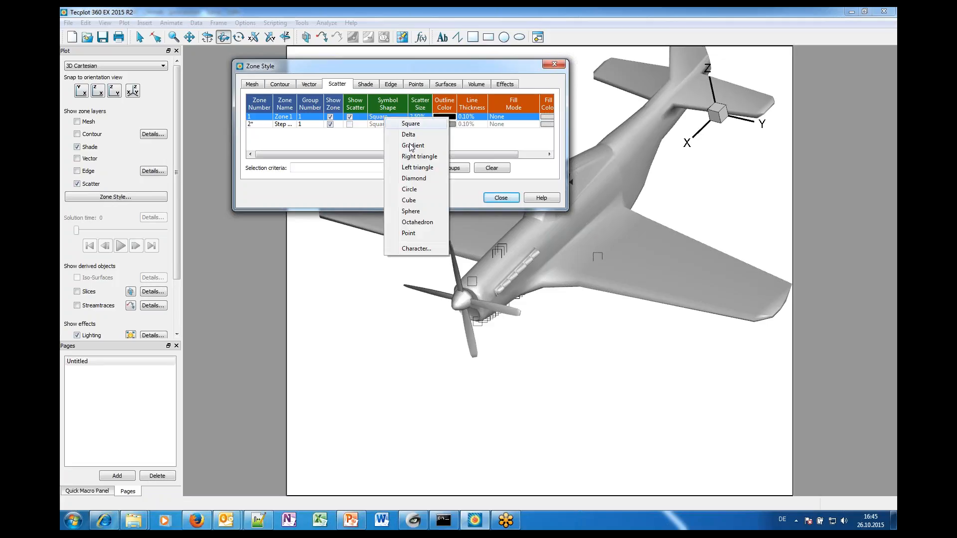
left_click(410, 211)
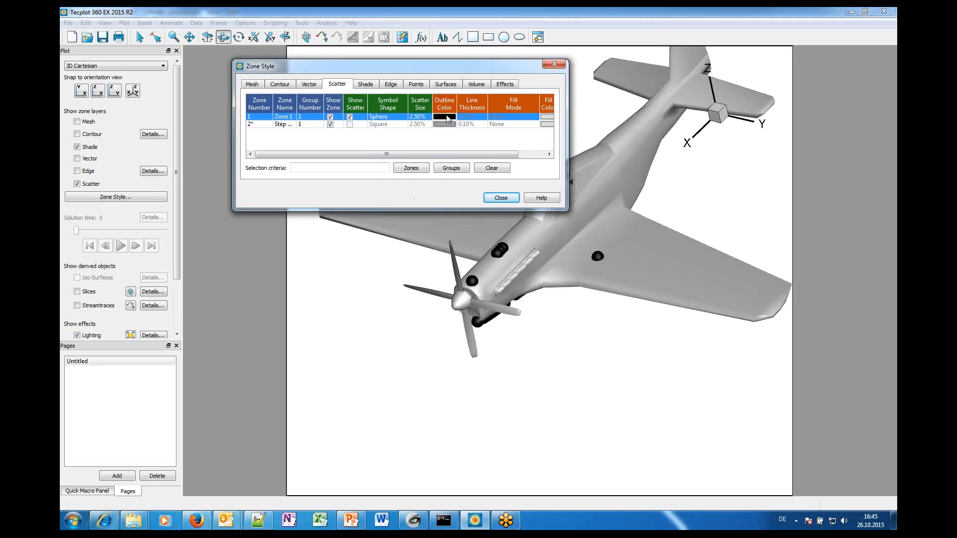
Set Zone 1's colour to Multi and colour the spheres by the Value contour variable
left_click(445, 117)
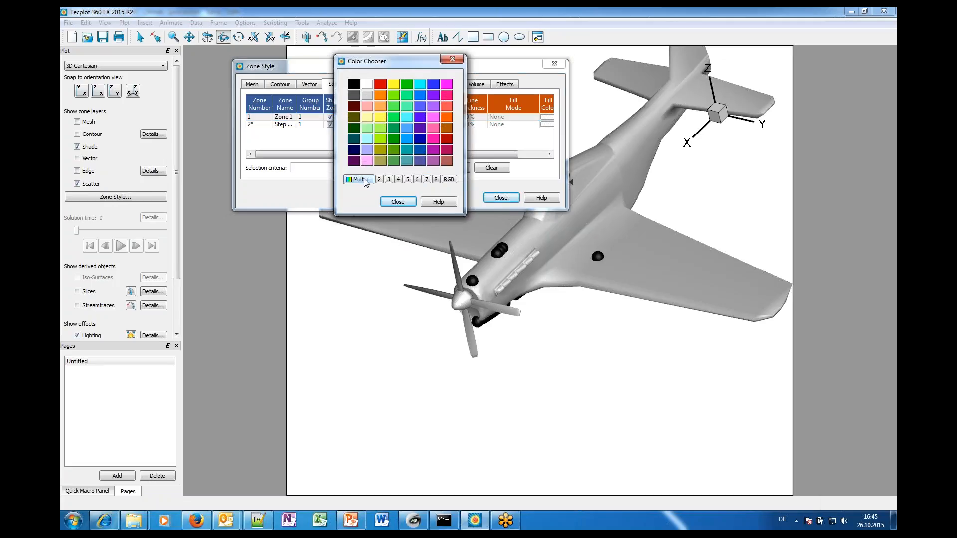
left_click(397, 202)
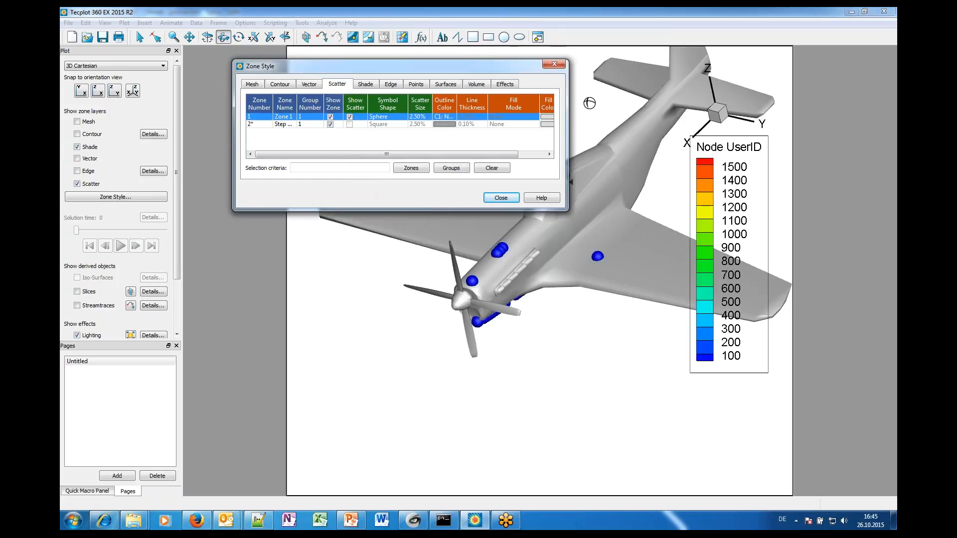
left_click(499, 198)
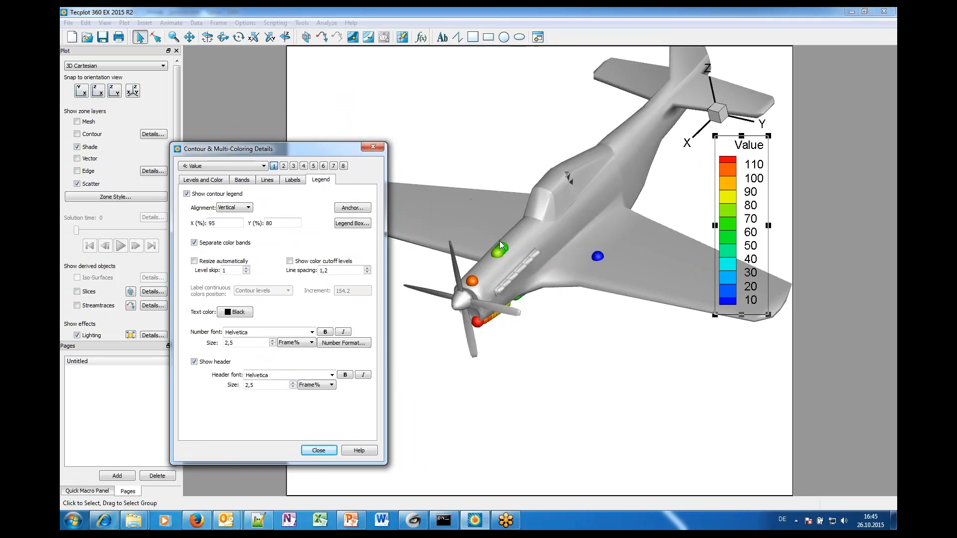
left_click_drag(243, 149, 176, 92)
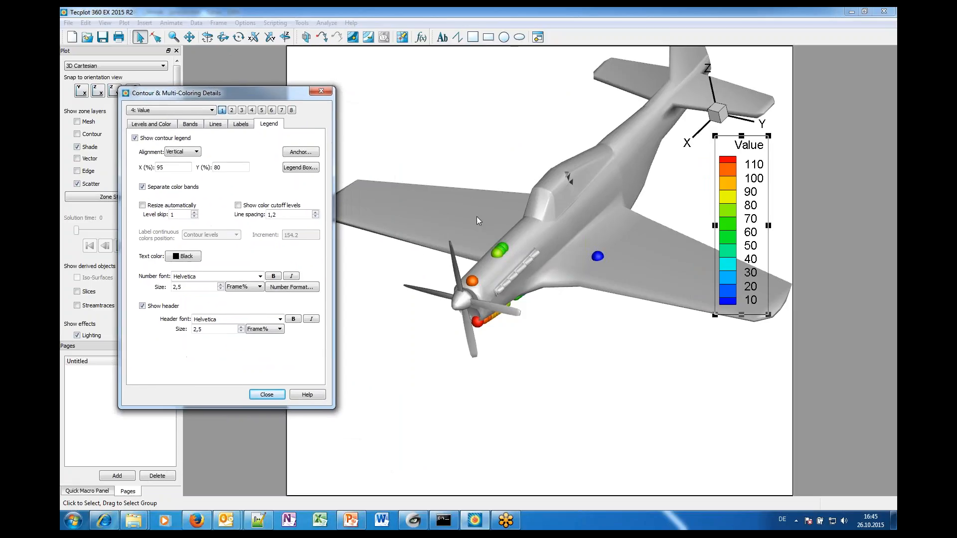
mouse_move(322, 91)
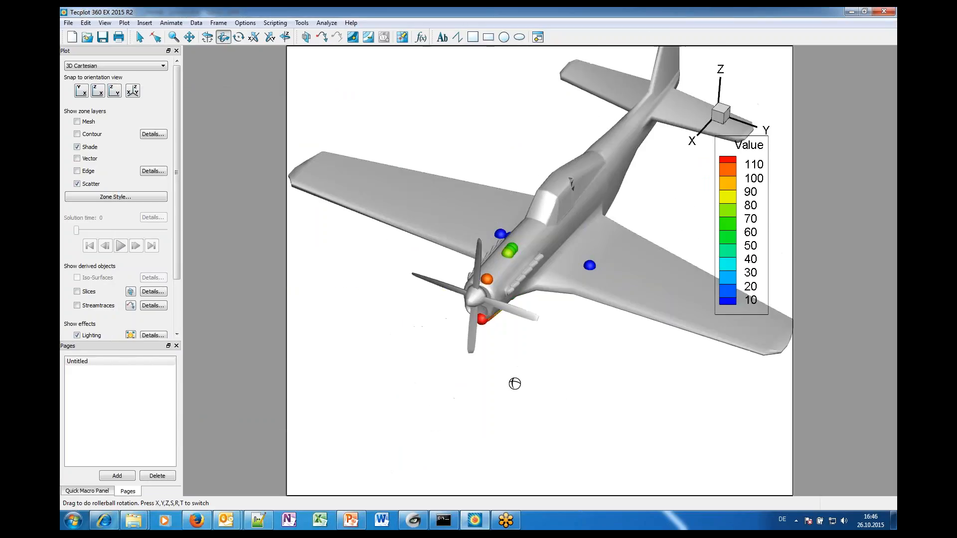
Turn on the Contour layer and rotate the airplane to view it from above
left_click(77, 134)
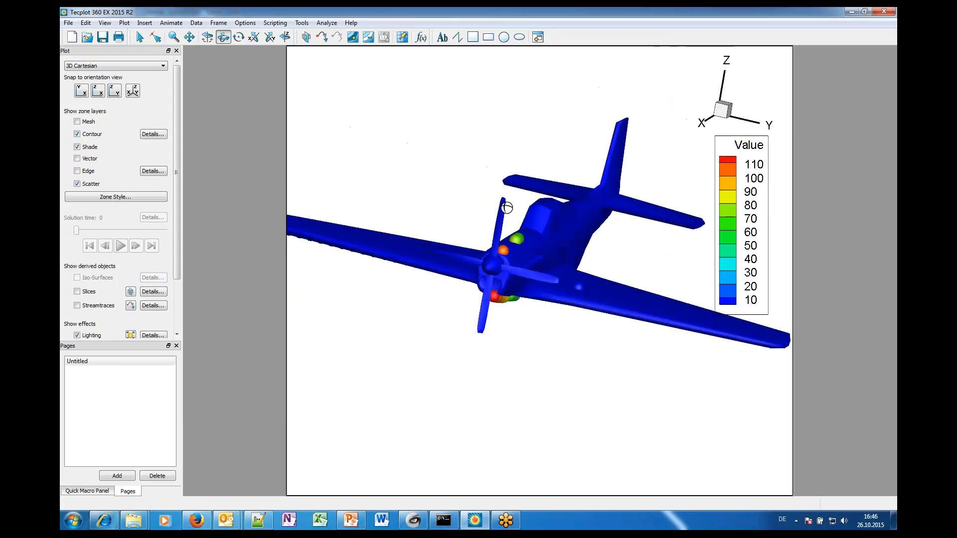
left_click_drag(507, 207, 703, 306)
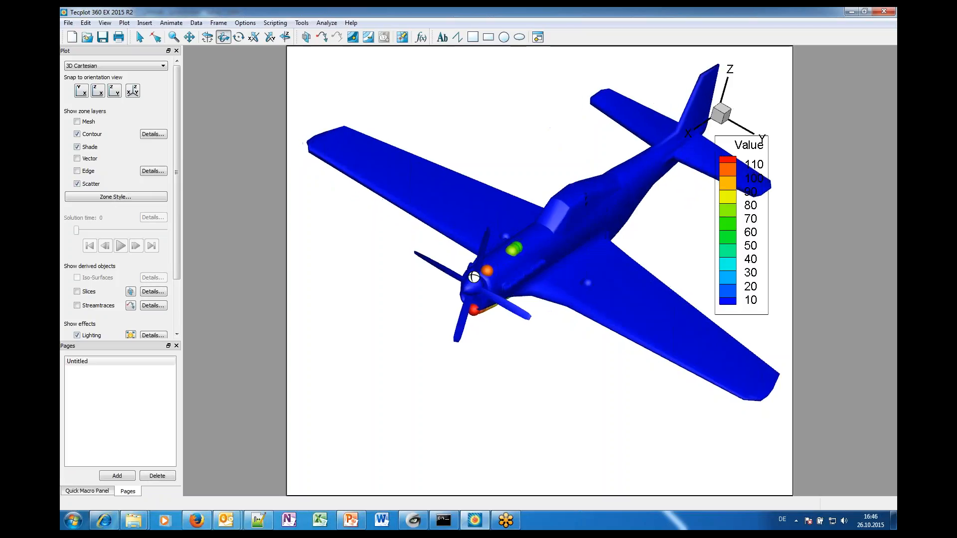
mouse_move(569, 238)
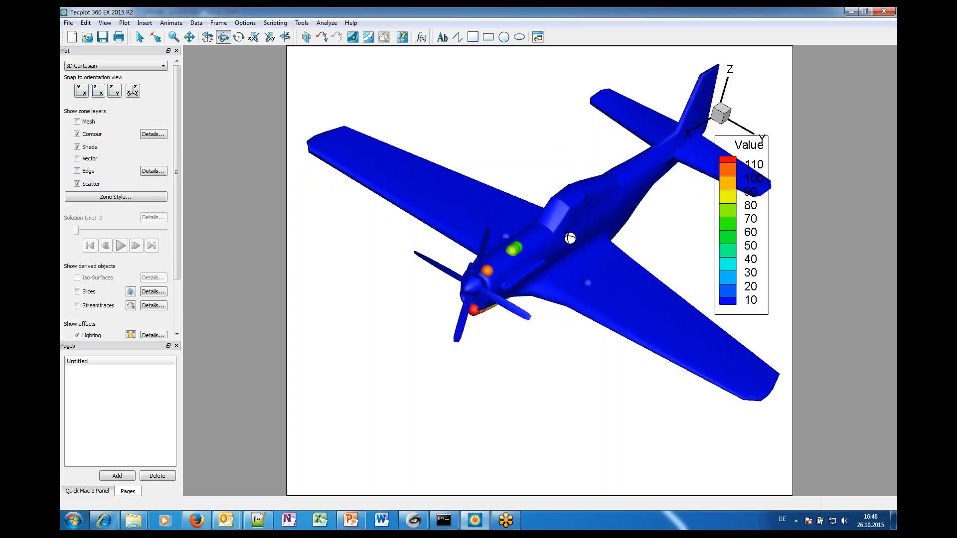
mouse_move(643, 261)
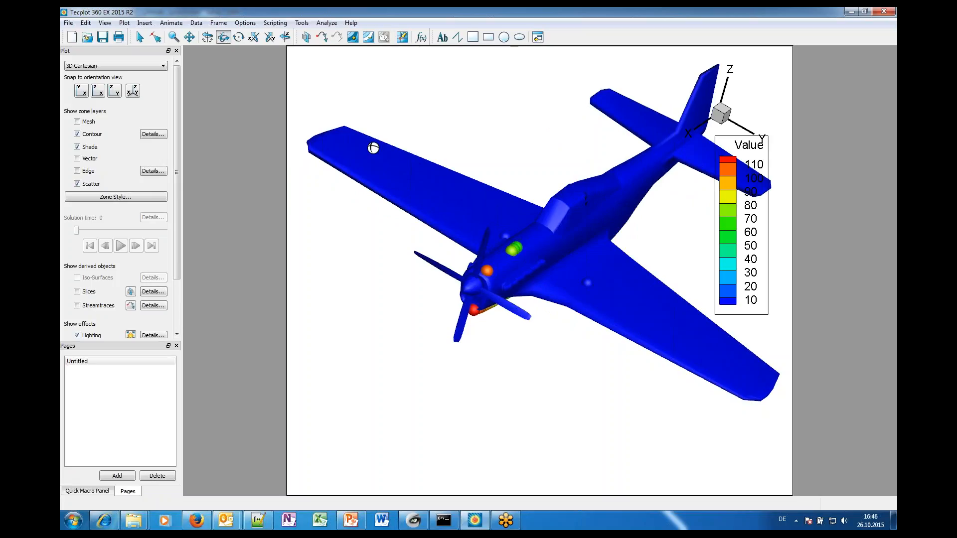
left_click(197, 23)
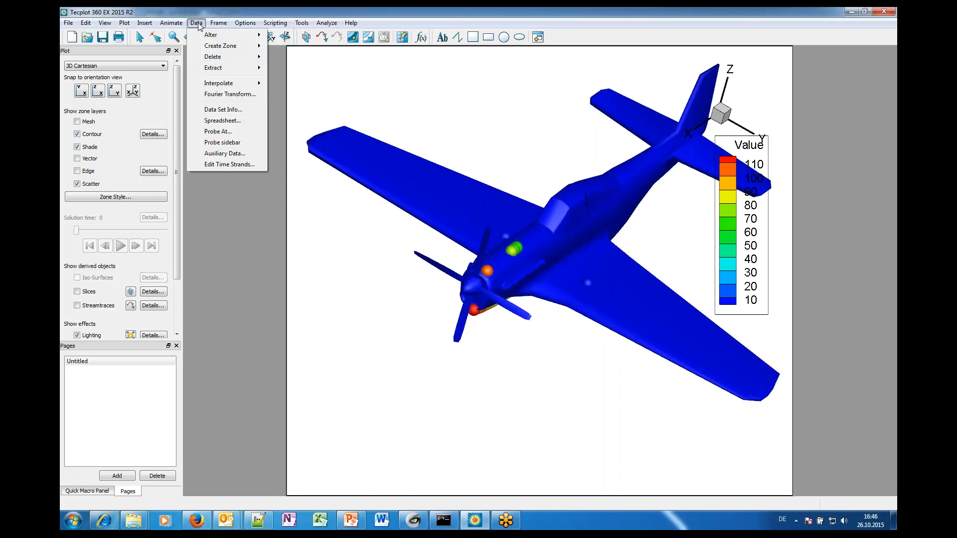
mouse_move(218, 83)
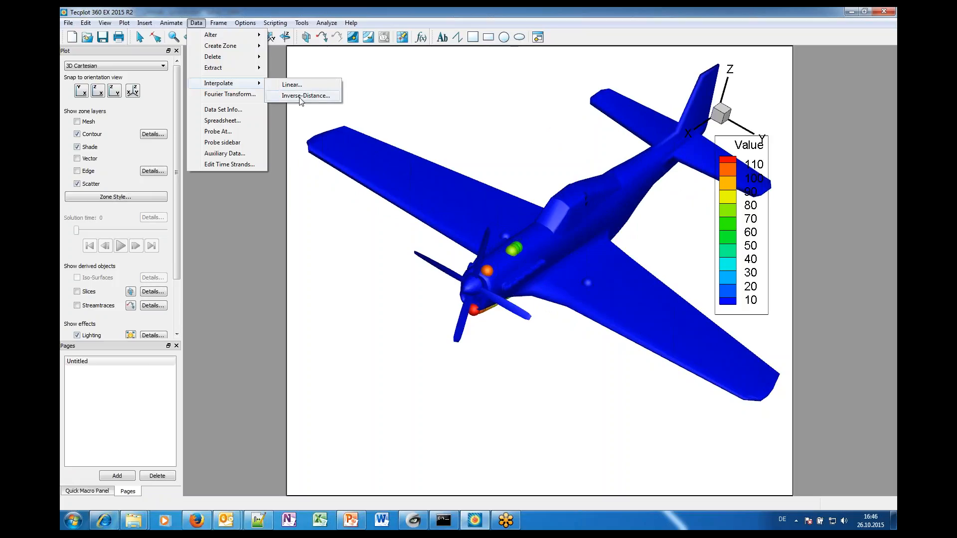
Run inverse-distance interpolation from source Zone 1 onto destination Step 0 Incr 0
left_click(306, 96)
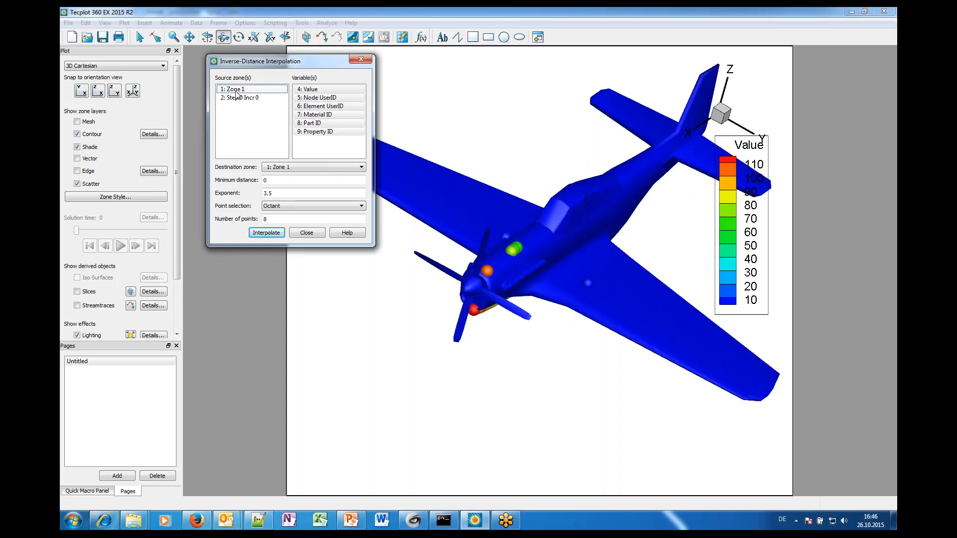
left_click(238, 89)
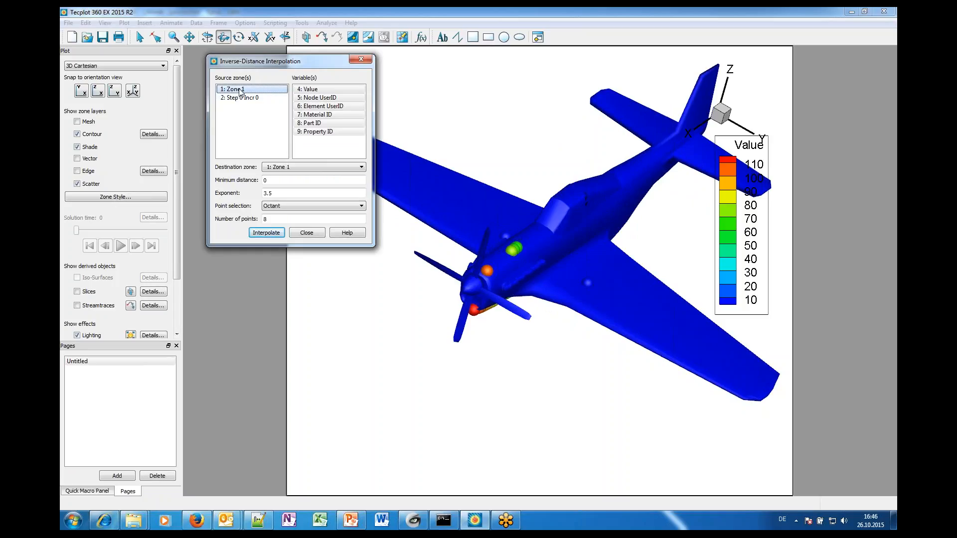
left_click(310, 89)
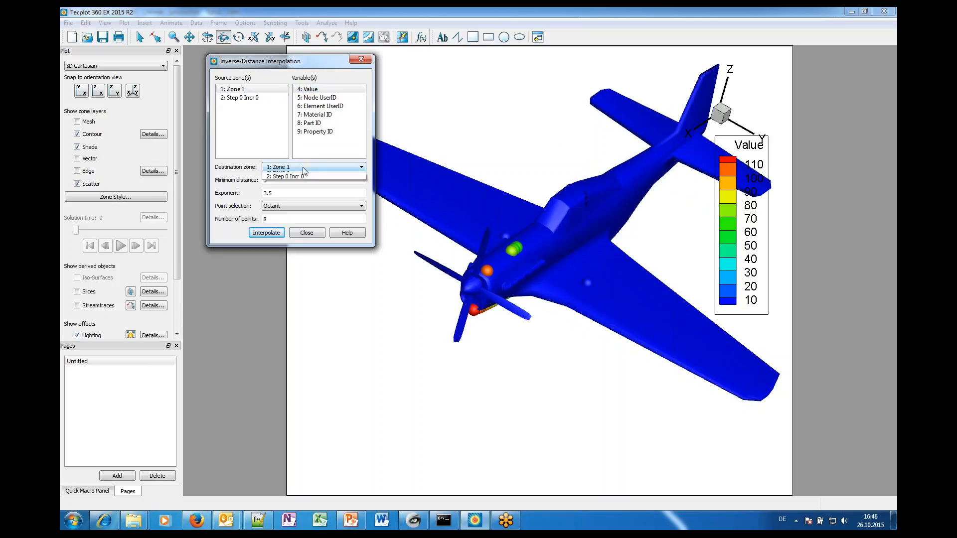
left_click(312, 176)
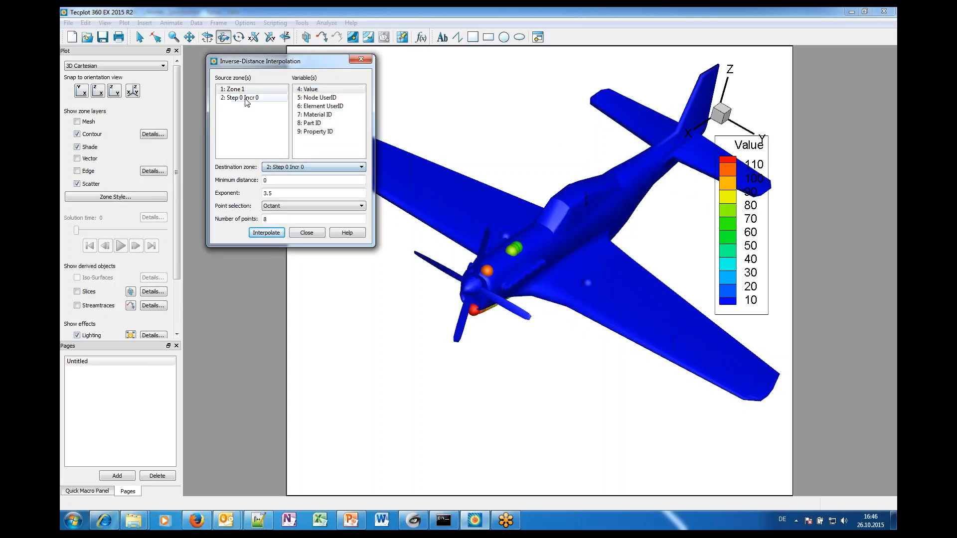
left_click(234, 89)
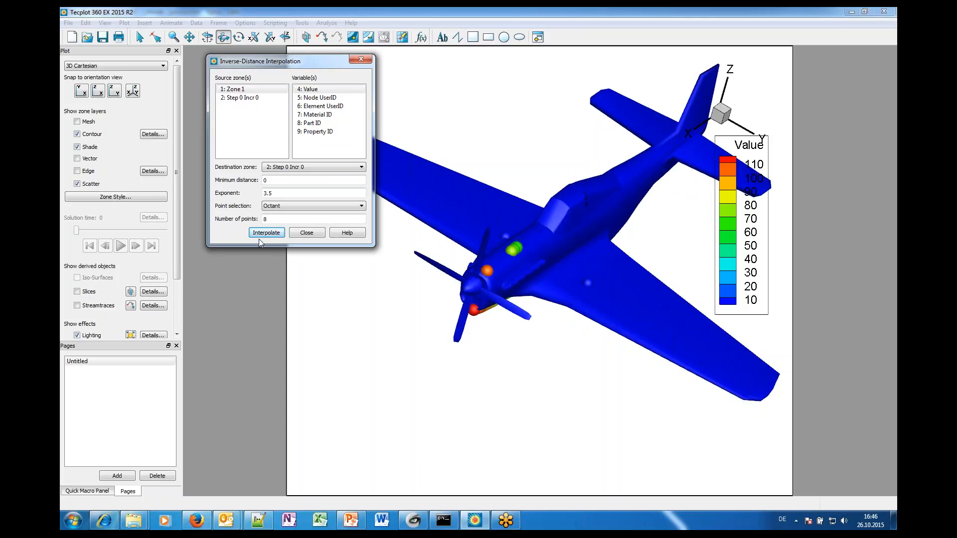
left_click(266, 232)
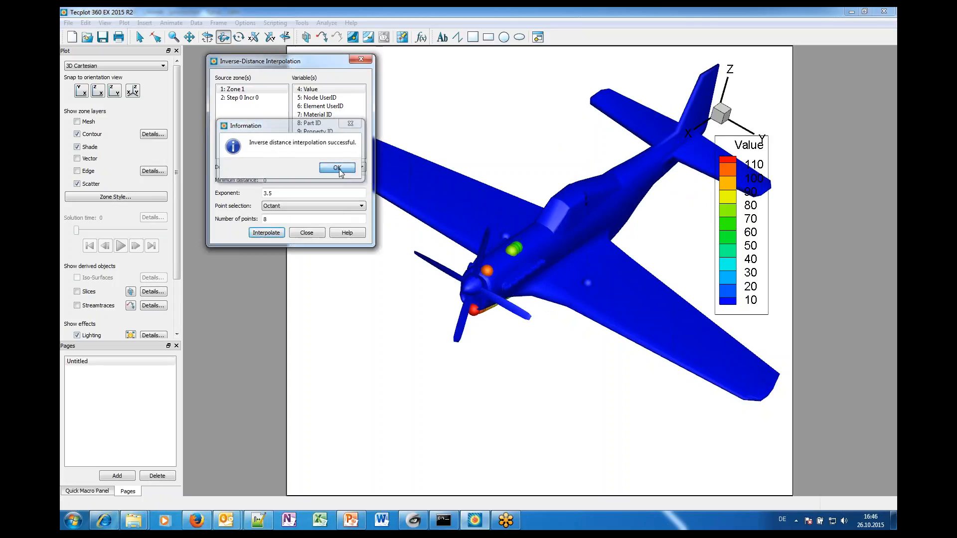
left_click(336, 168)
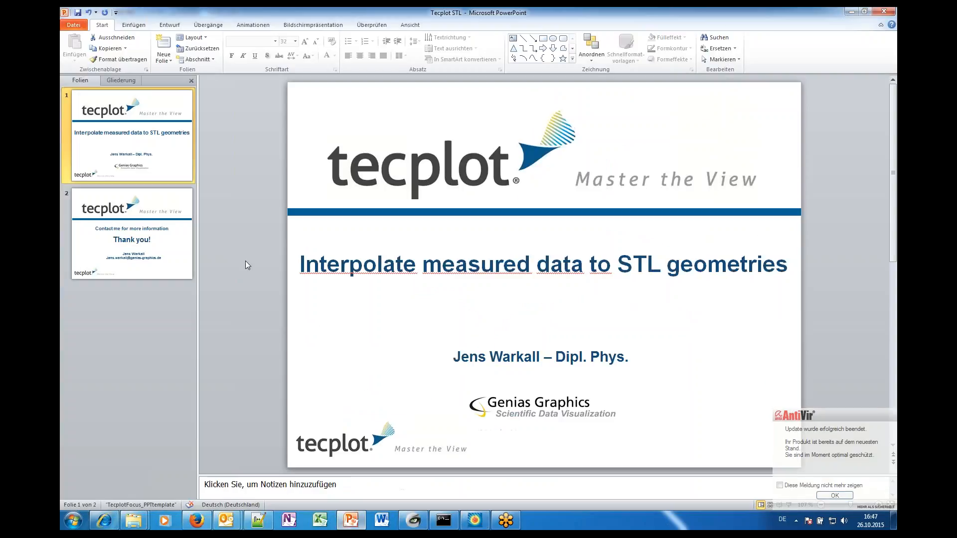
Show slide 2, the closing thank-you slide, and dismiss the antivirus notification
left_click(129, 233)
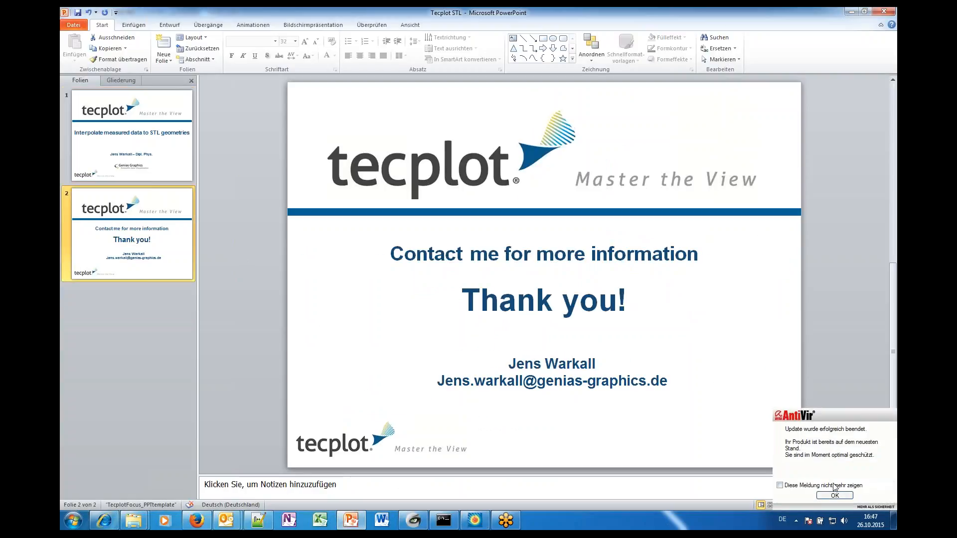
left_click(834, 496)
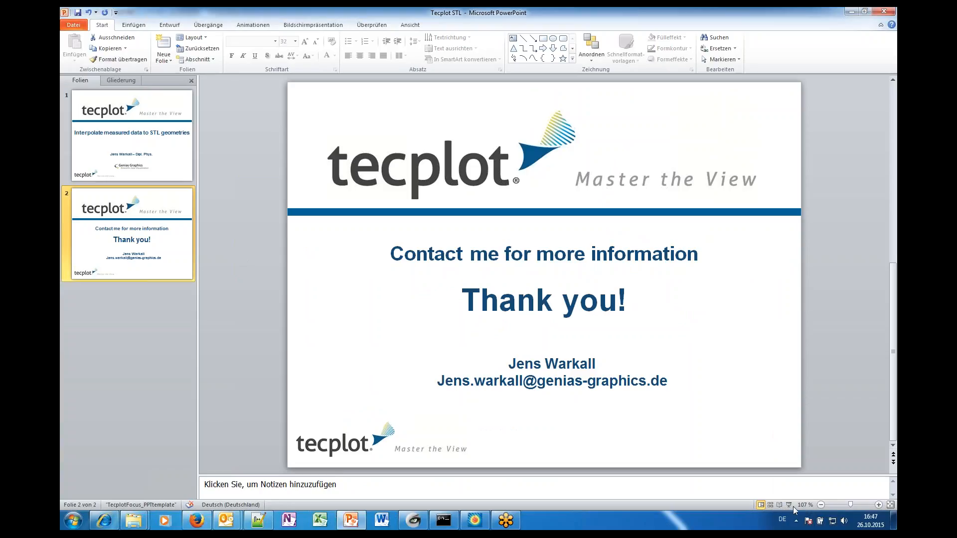